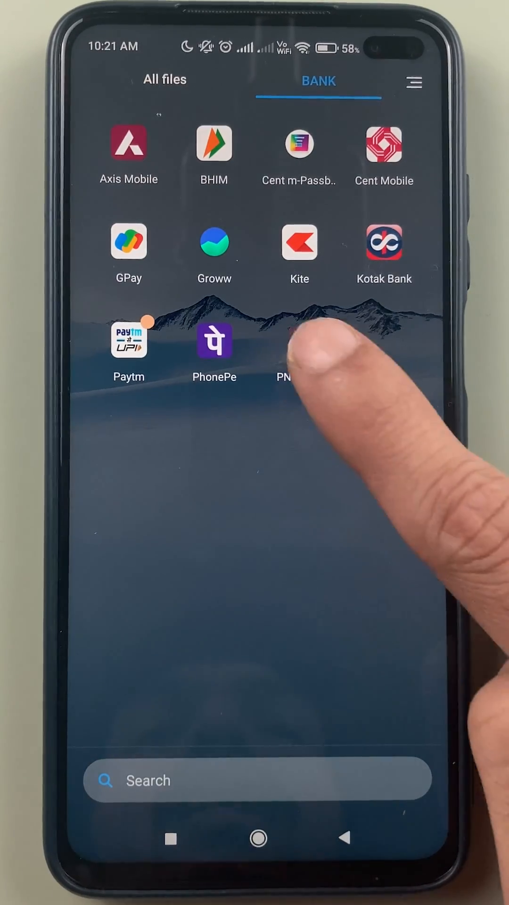
Step: Launch the PNB ONE banking app from the BANK folder to its account dashboard
{"action": "left_click", "coordinate": [298, 343]}
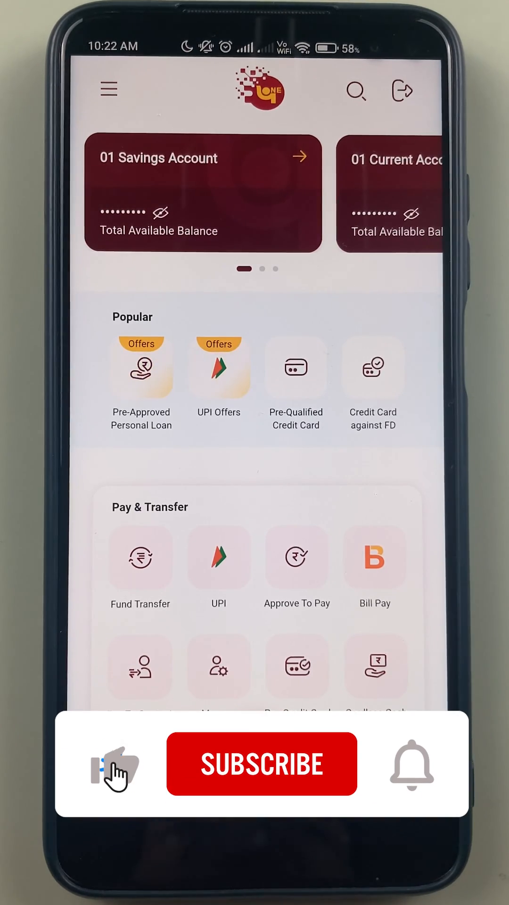
Step: Go to UPI under Pay & Transfer to reach the Send Money options
{"action": "left_click", "coordinate": [262, 764]}
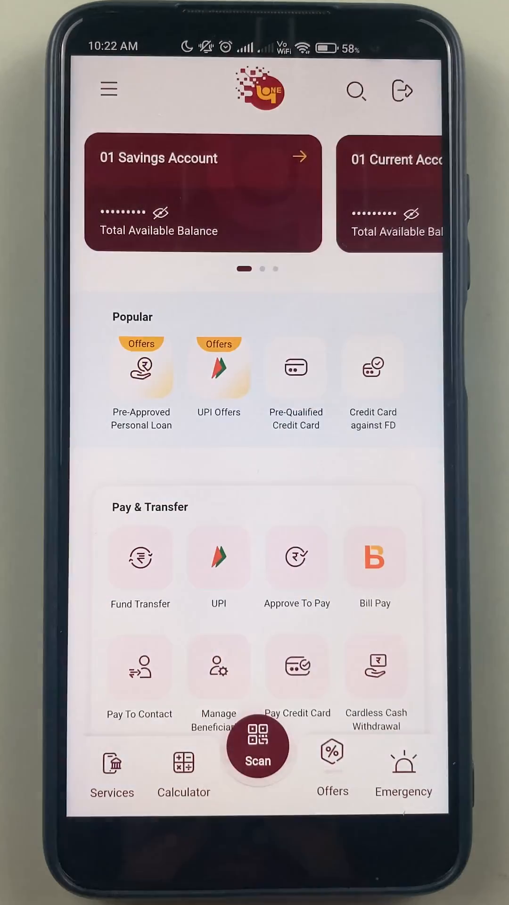
{"action": "left_click", "coordinate": [217, 558]}
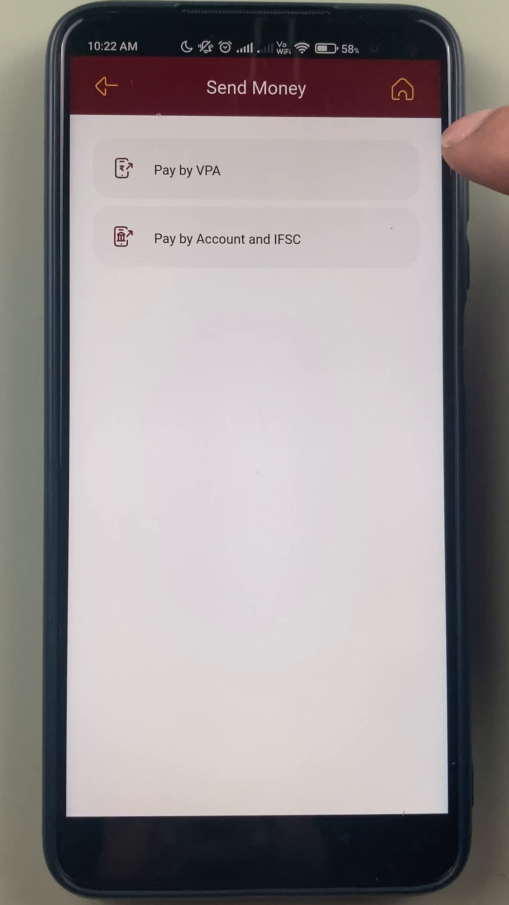
{"action": "mouse_move", "coordinate": [479, 248]}
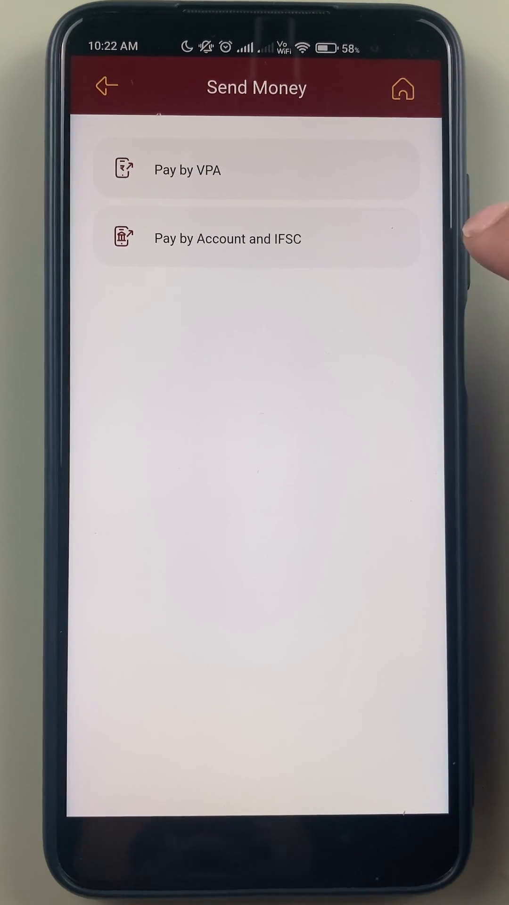
{"action": "mouse_move", "coordinate": [450, 248]}
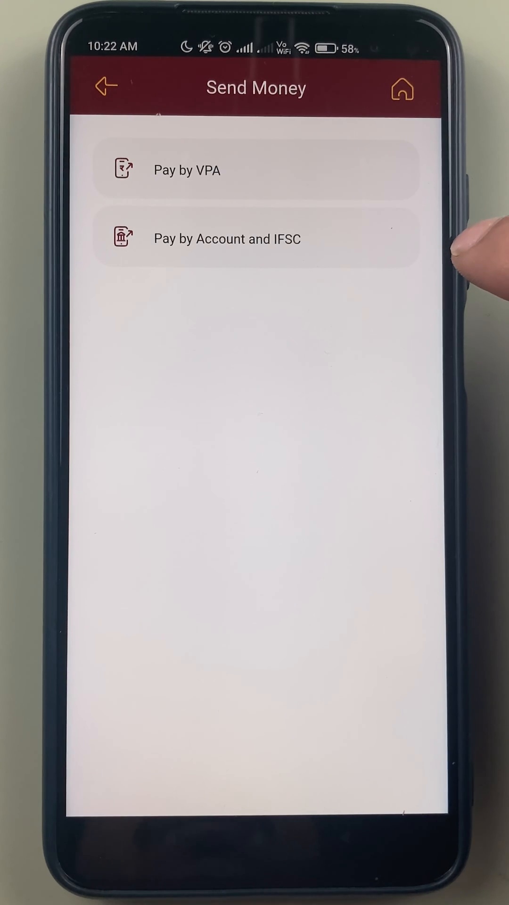
{"action": "mouse_move", "coordinate": [473, 272]}
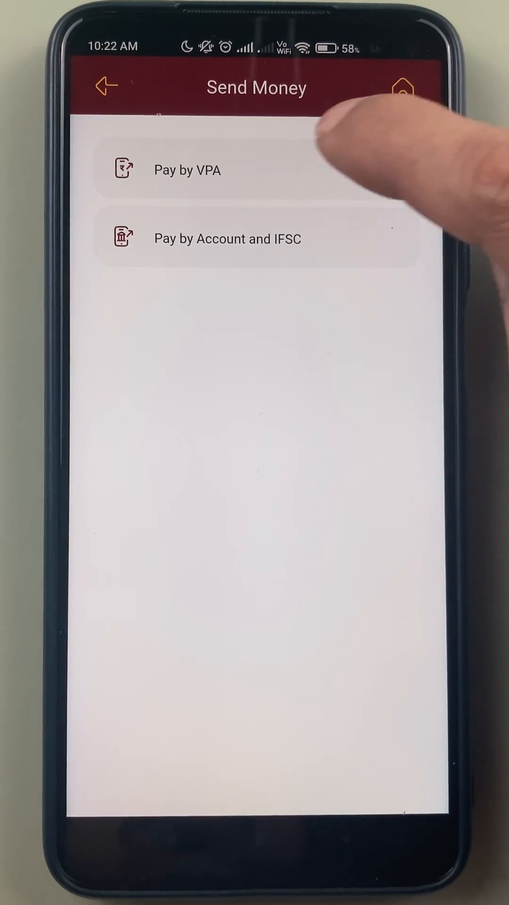
Step: Choose Pay by VPA to start the Send Money form at step 1 of 4
{"action": "left_click", "coordinate": [187, 169]}
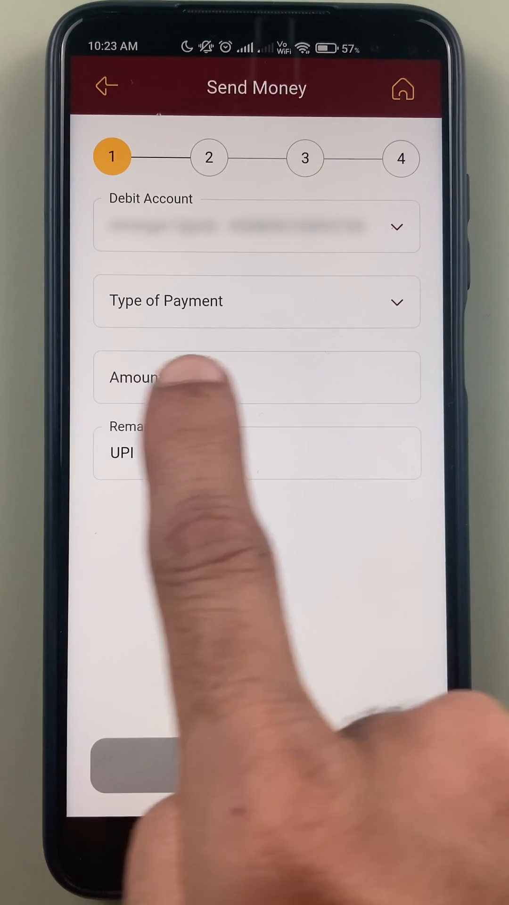
{"action": "left_click", "coordinate": [257, 301]}
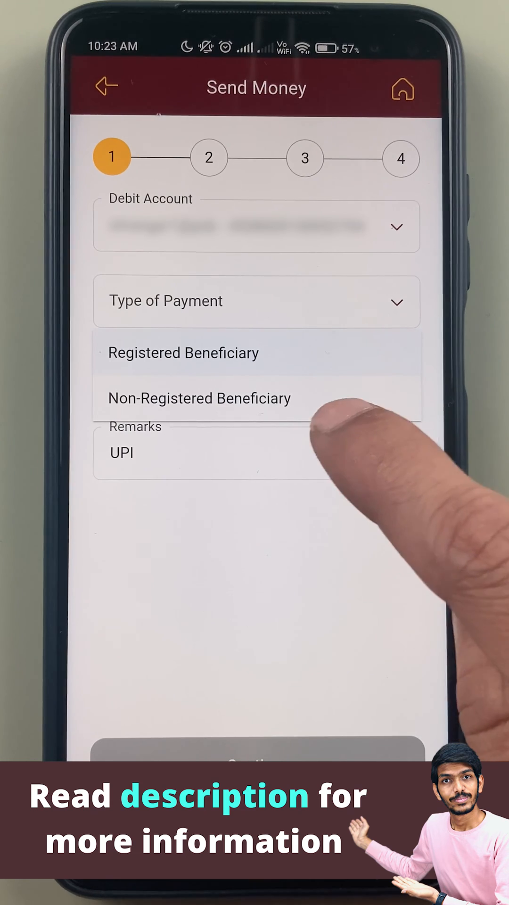
{"action": "left_click", "coordinate": [199, 398]}
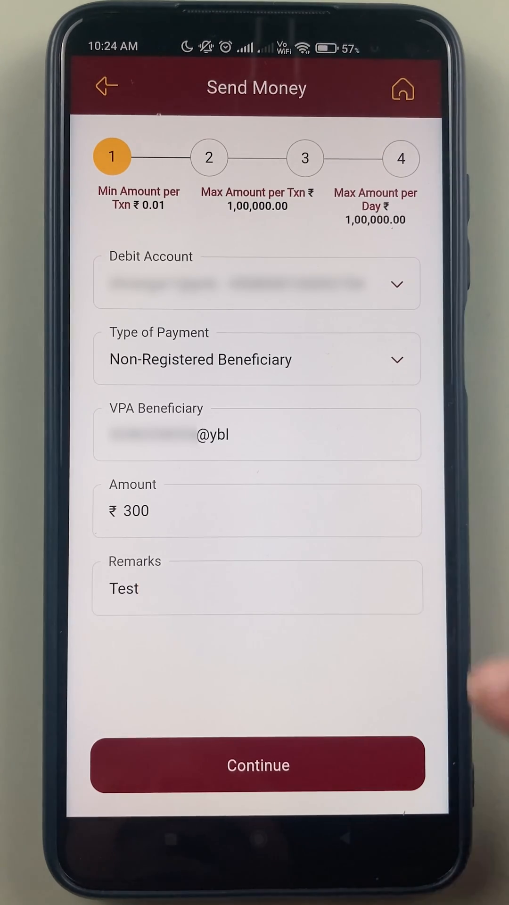
{"action": "left_click", "coordinate": [257, 764]}
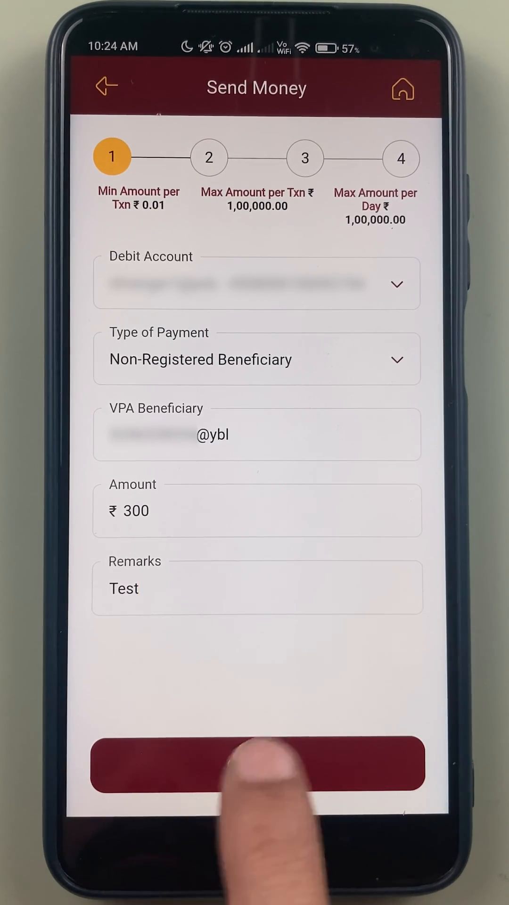
Step: Continue to the step 2 summary showing payee VPA, amount 300 and remark Test
{"action": "left_click", "coordinate": [257, 762]}
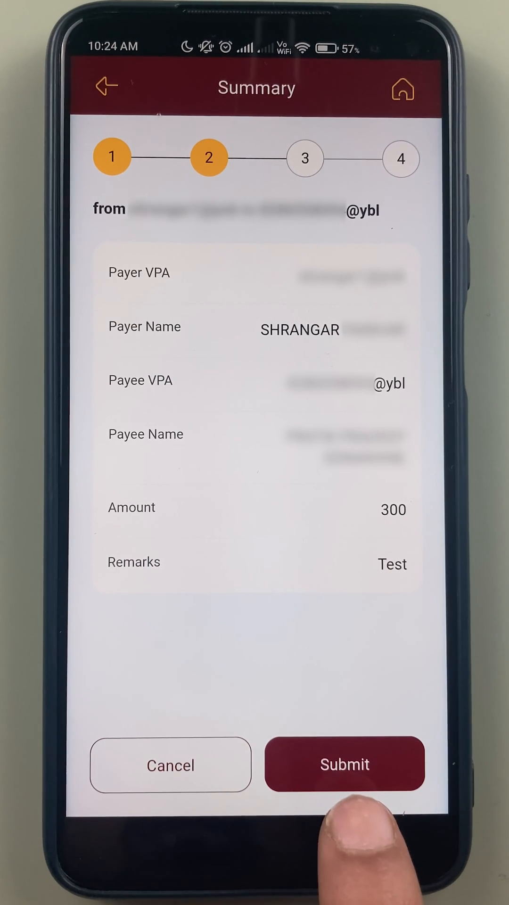
Step: Submit the ₹300 payment so PNB ONE asks for the four-digit TPIN
{"action": "left_click", "coordinate": [344, 764]}
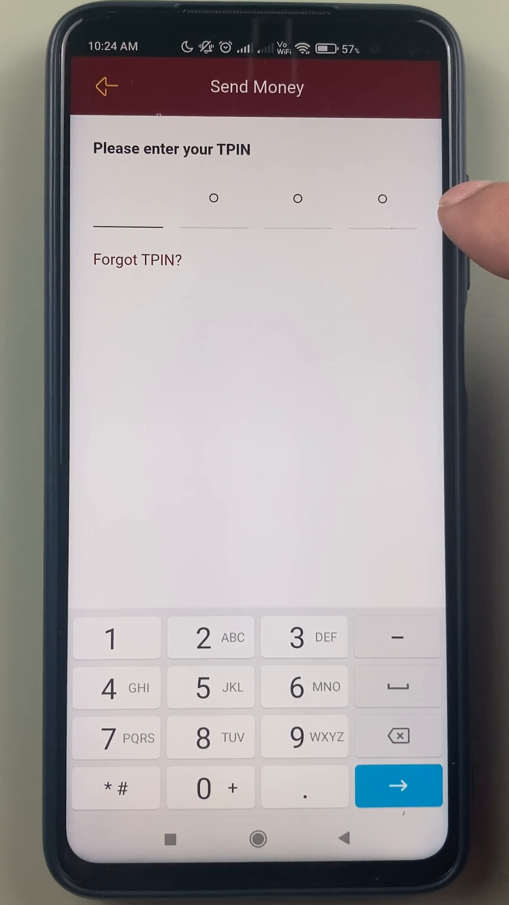
{"action": "mouse_move", "coordinate": [473, 231]}
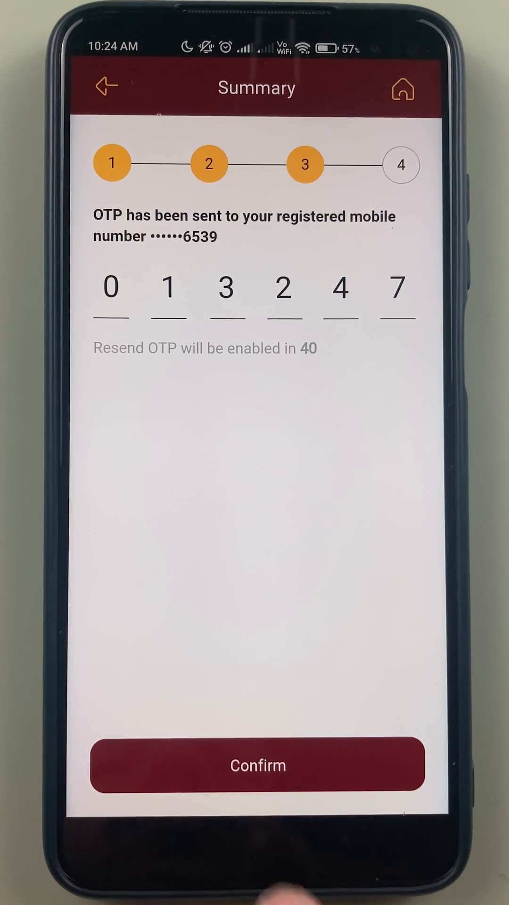
Step: Confirm the ₹300 transfer with the six-digit OTP sent to the registered mobile
{"action": "left_click", "coordinate": [257, 764]}
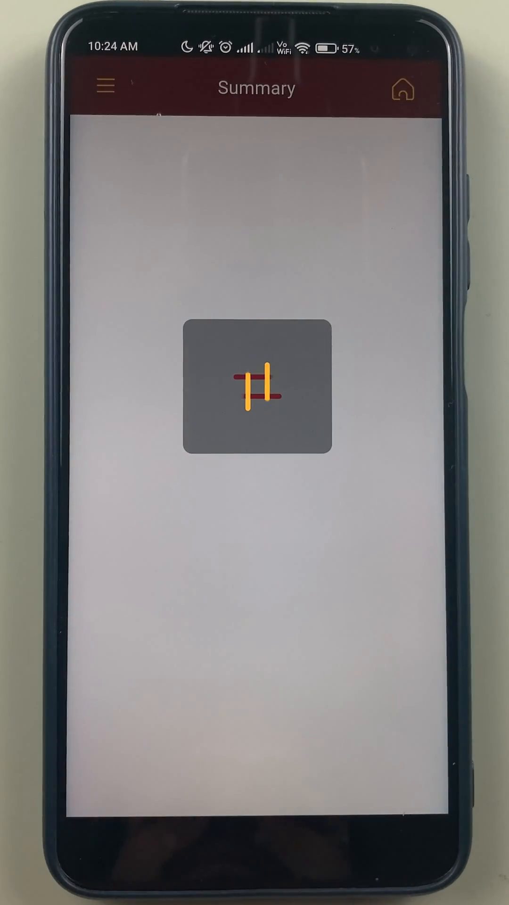